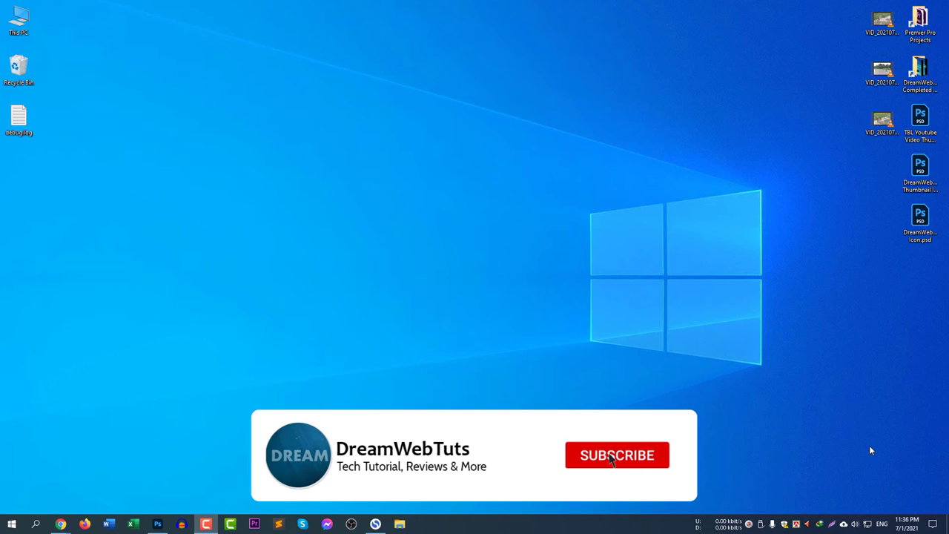
Step: Search Windows for "update" from the taskbar search box
click(617, 455)
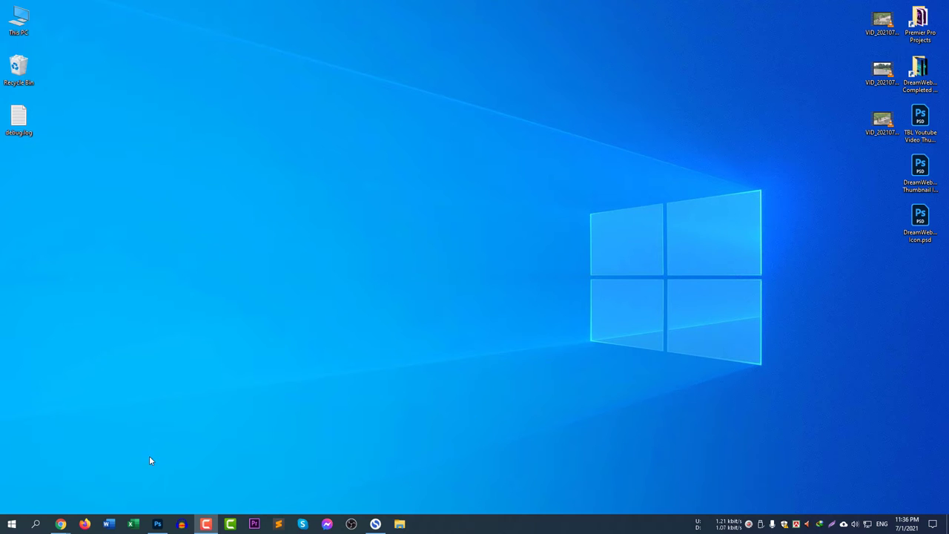
mouse_move(54, 506)
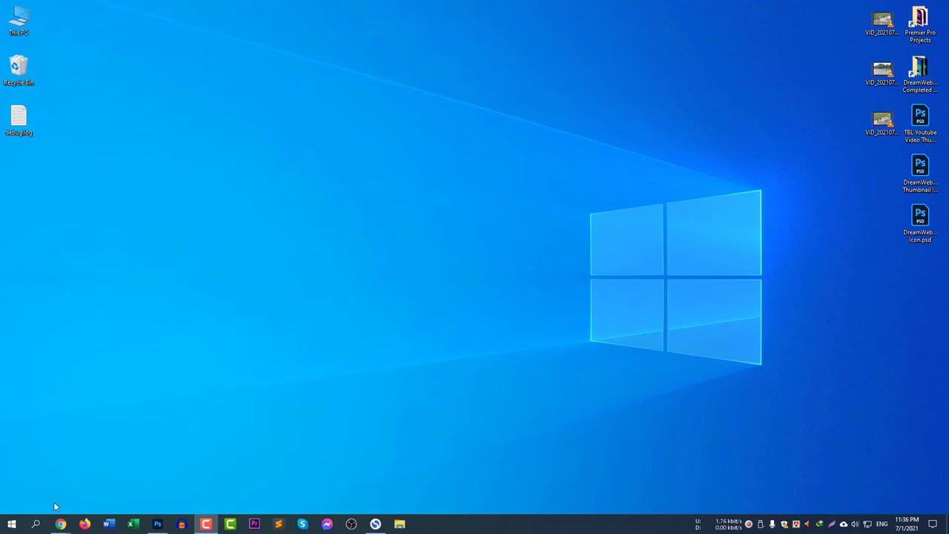
click(11, 524)
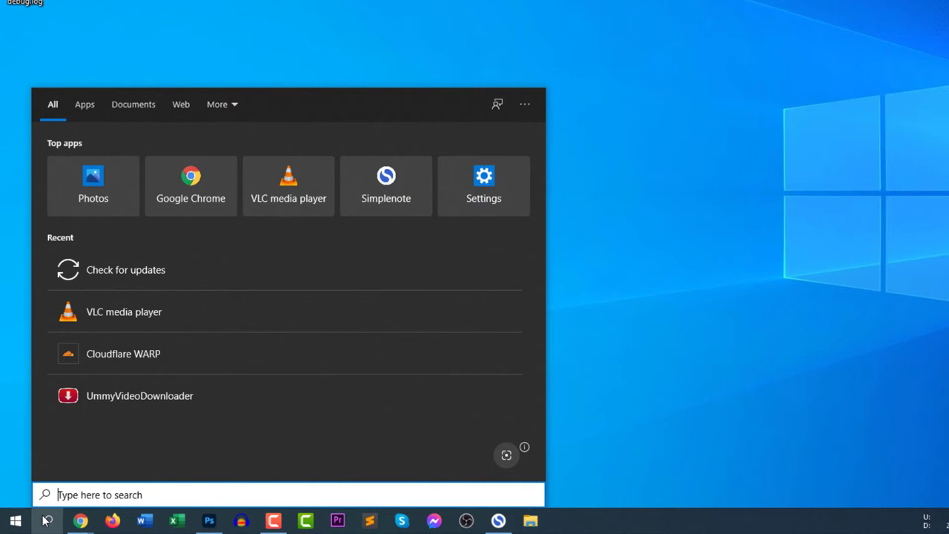
text(upd)
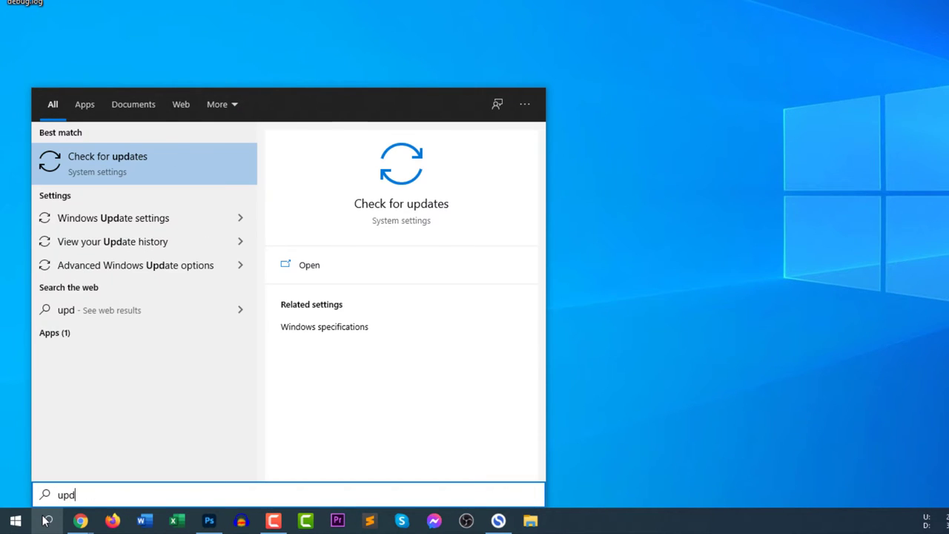
text(at)
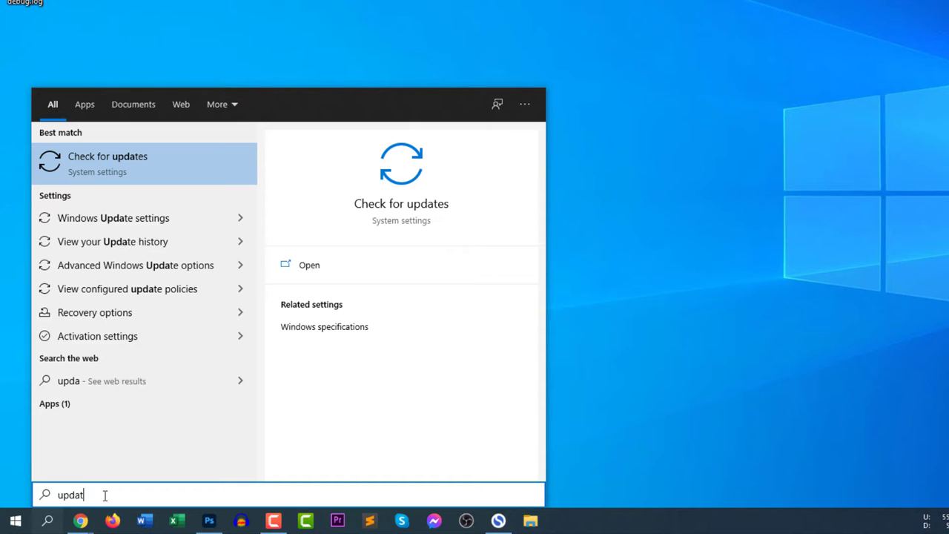
text(e)
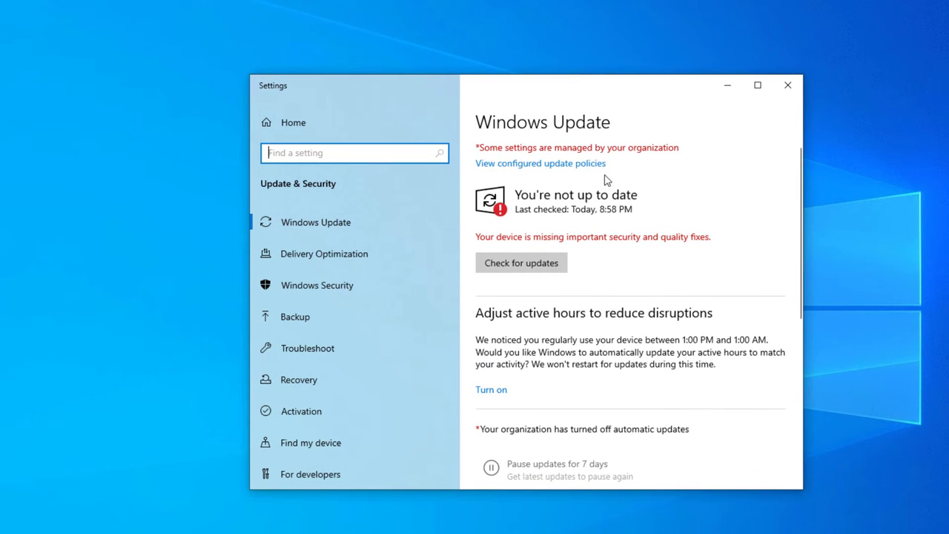
mouse_move(640, 187)
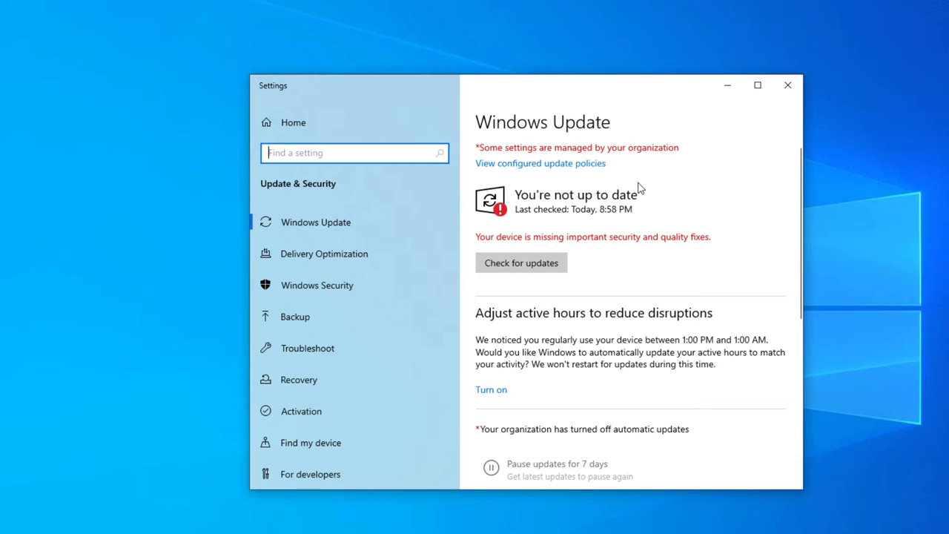
mouse_move(419, 288)
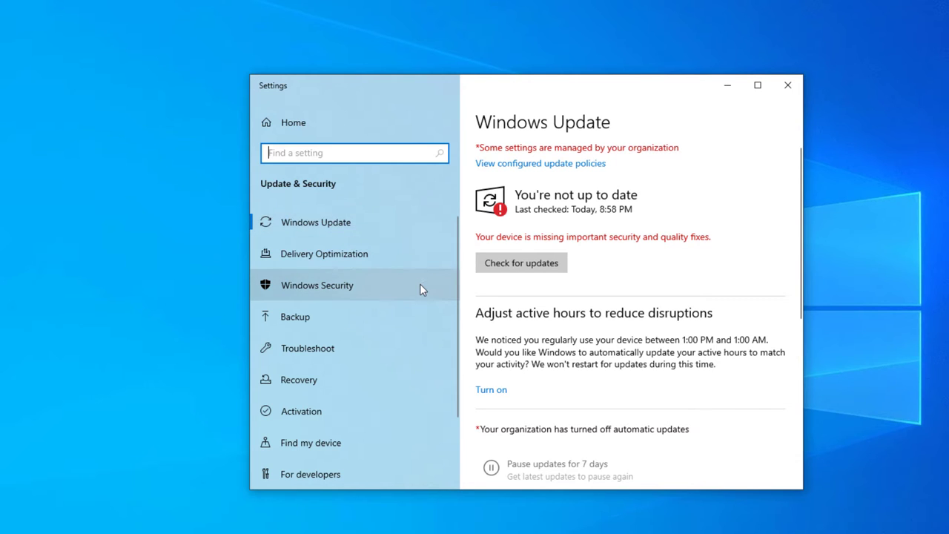
Step: Scroll the Update & Security sidebar and open Windows Insider Program
scroll(down, 3)
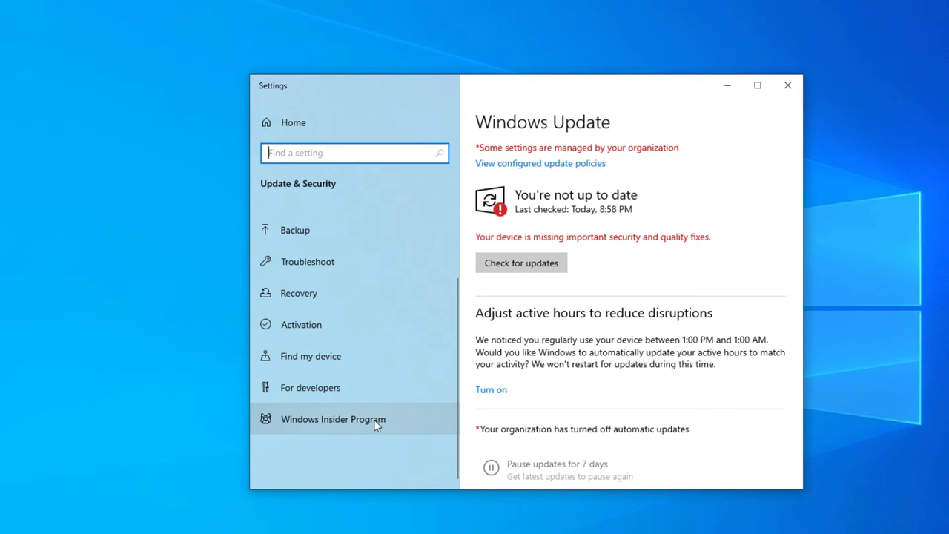
click(332, 419)
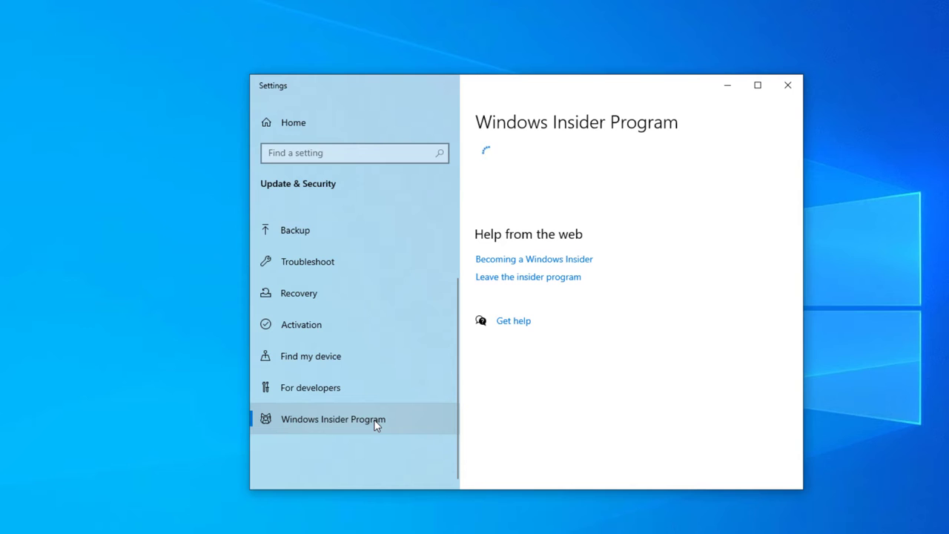
mouse_move(682, 413)
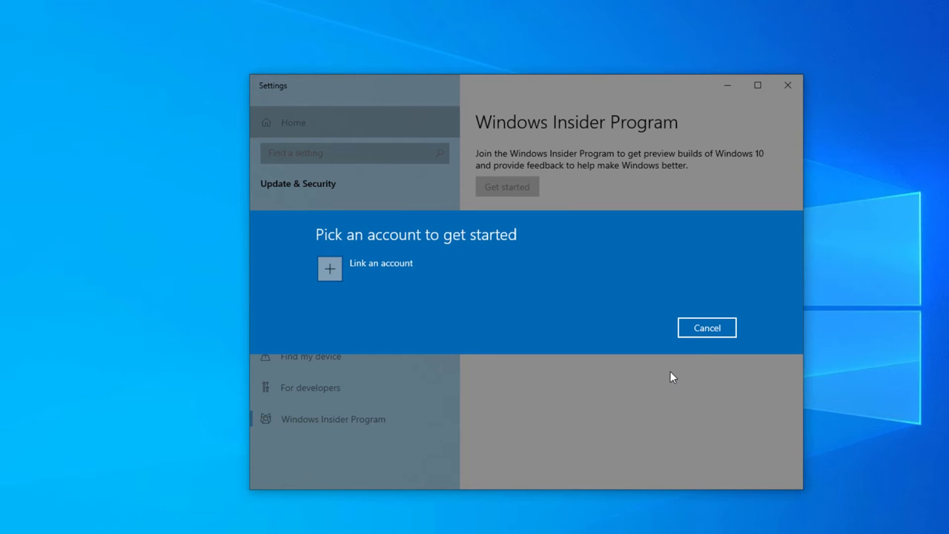
mouse_move(434, 286)
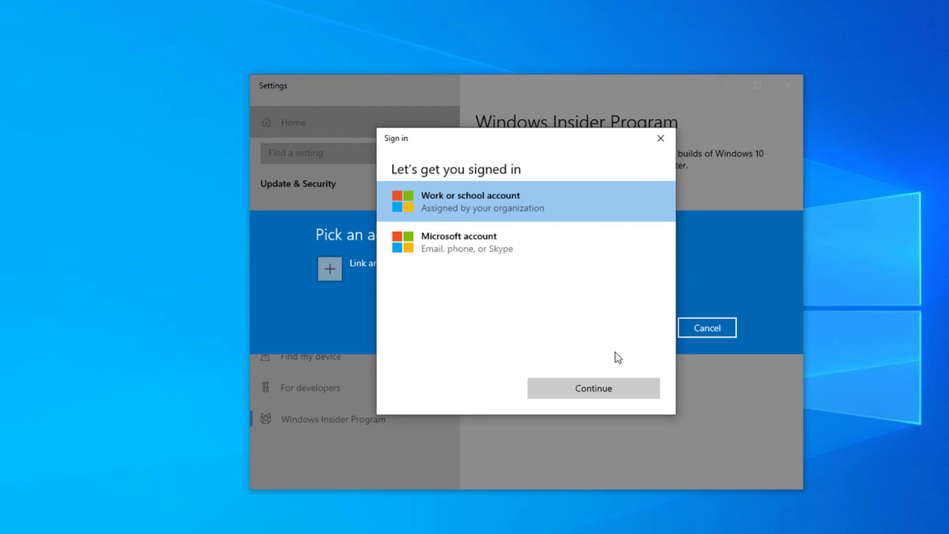
mouse_move(489, 249)
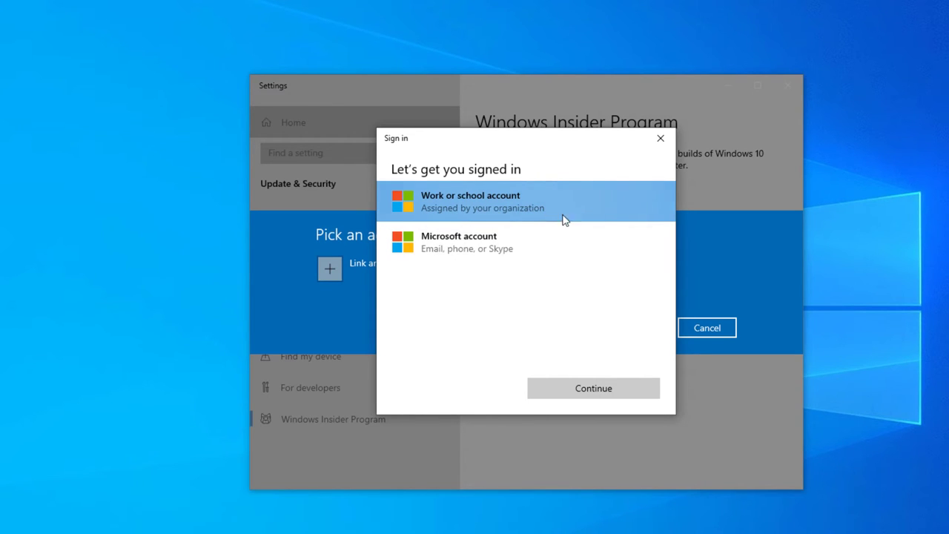
mouse_move(543, 275)
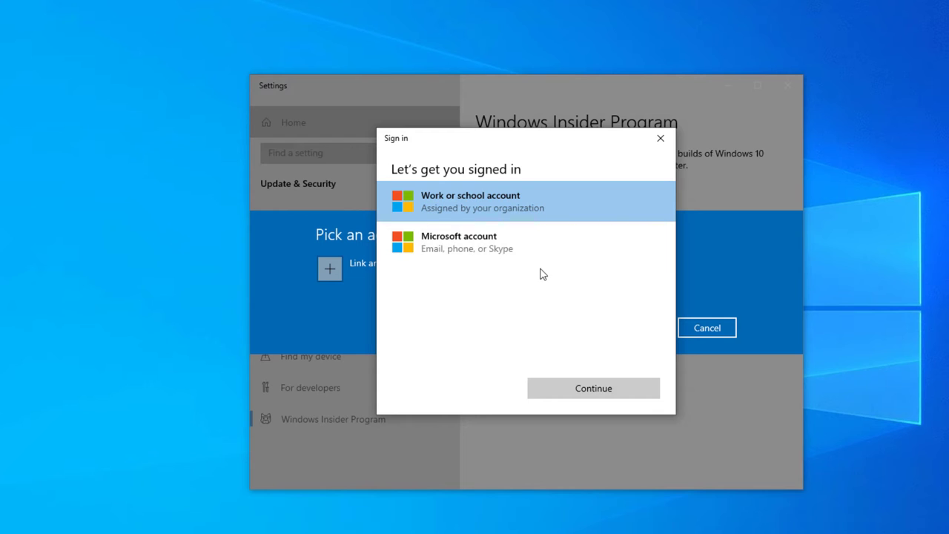
mouse_move(539, 214)
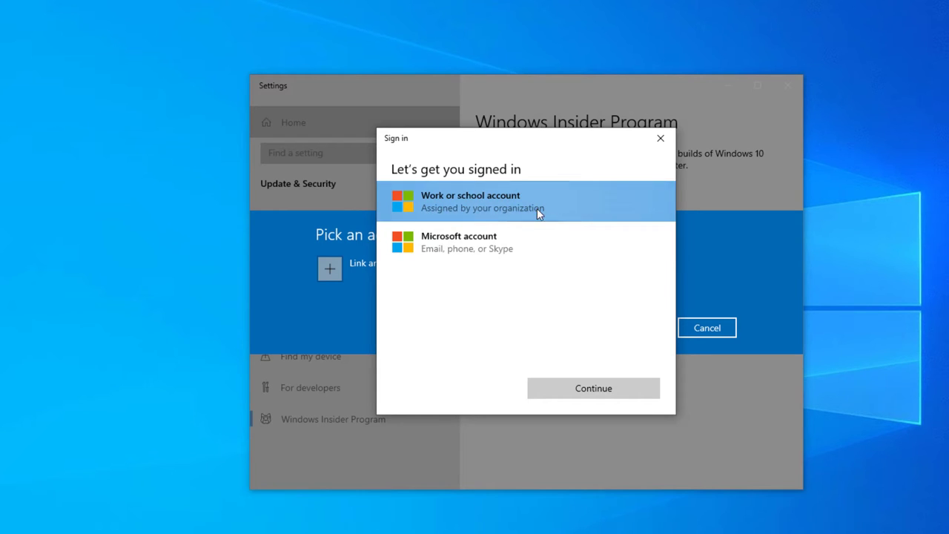
Step: Choose Microsoft account as the account to link and continue to sign-in
click(526, 242)
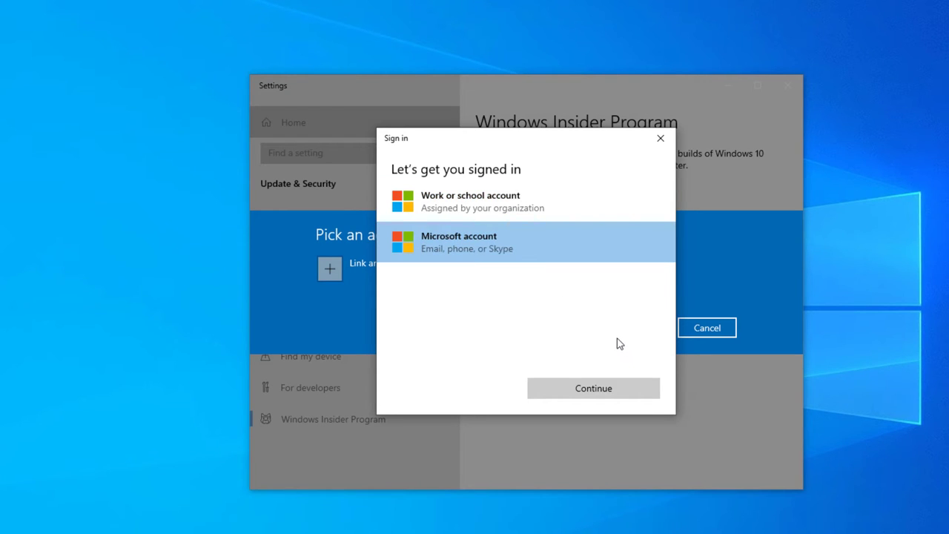
click(593, 387)
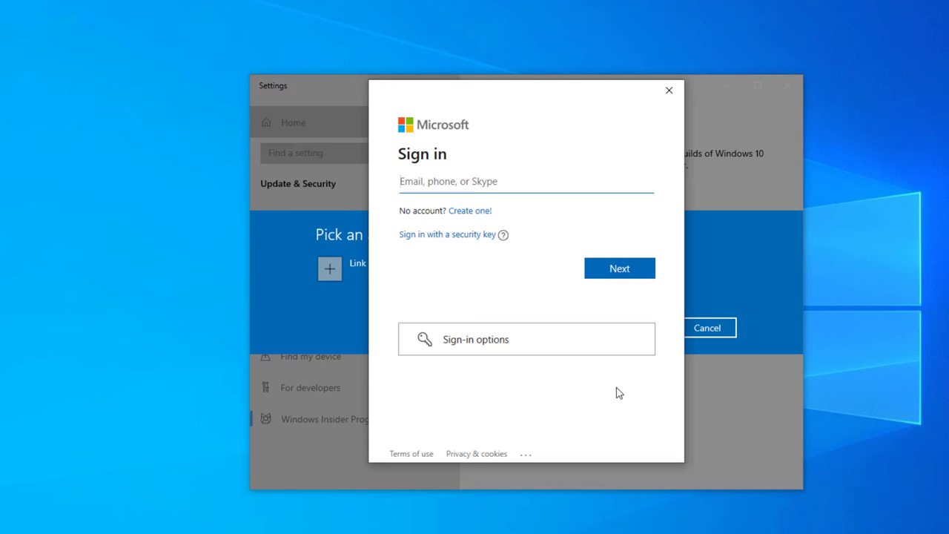
Step: Sign in as 'sham' with the password and use this account across the device
text(sham)
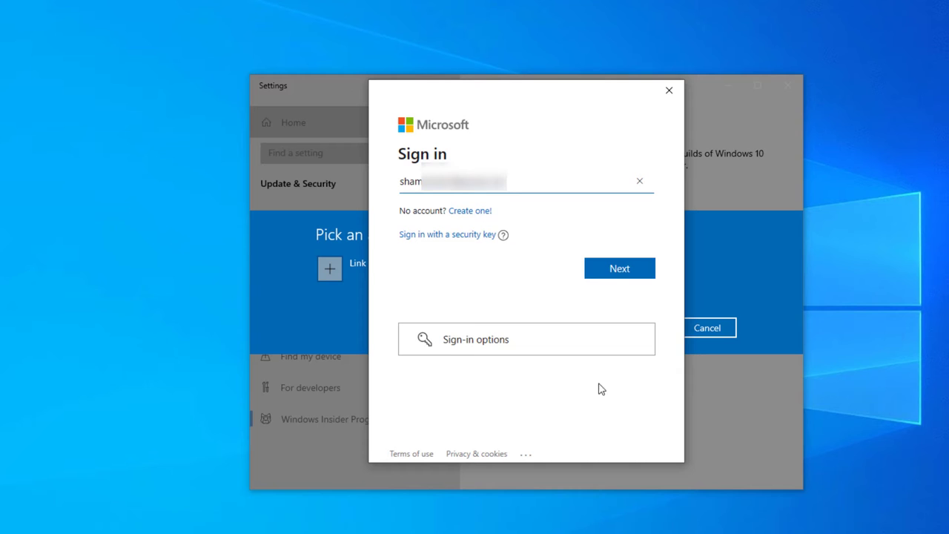
click(619, 268)
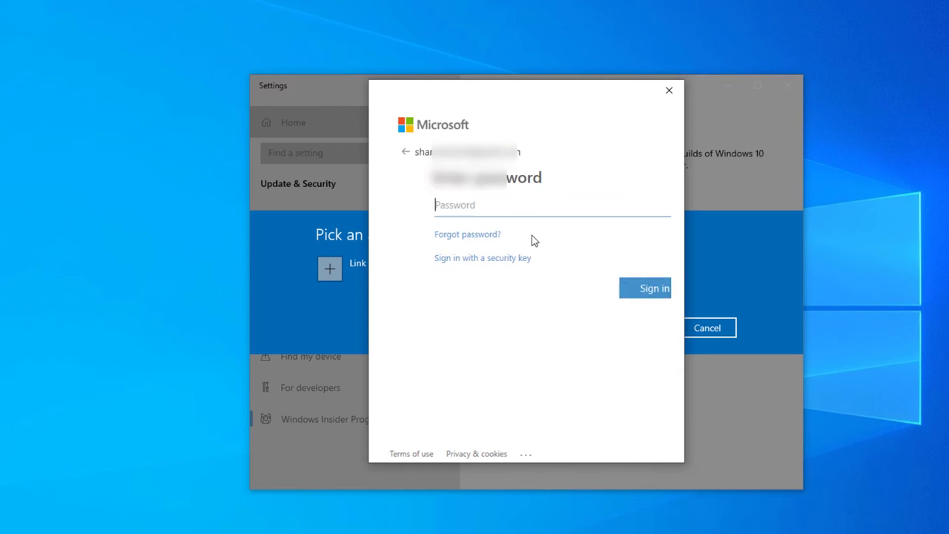
text(password)
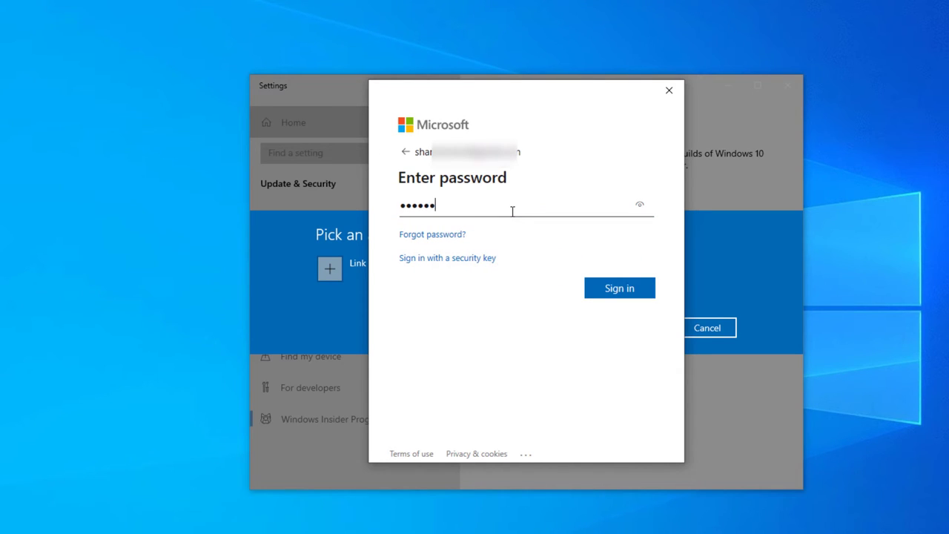
click(619, 288)
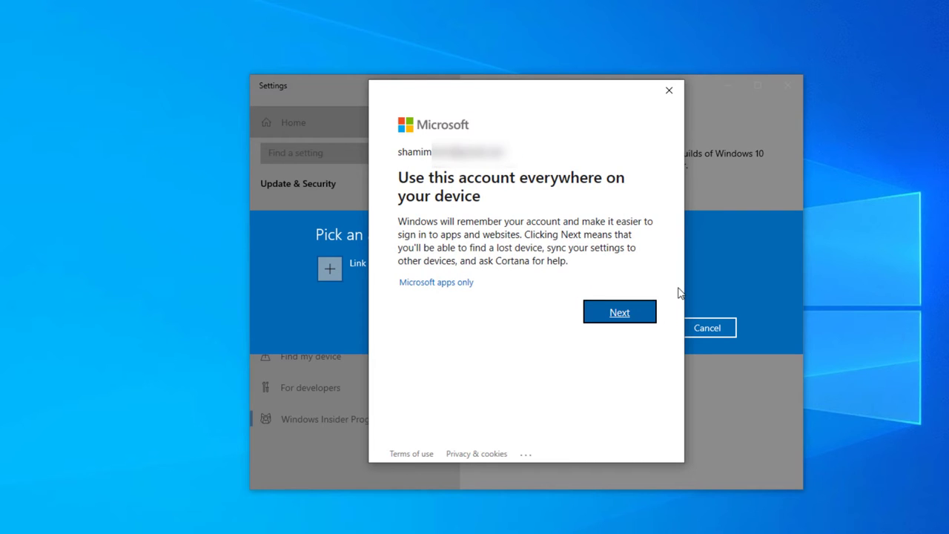
click(620, 311)
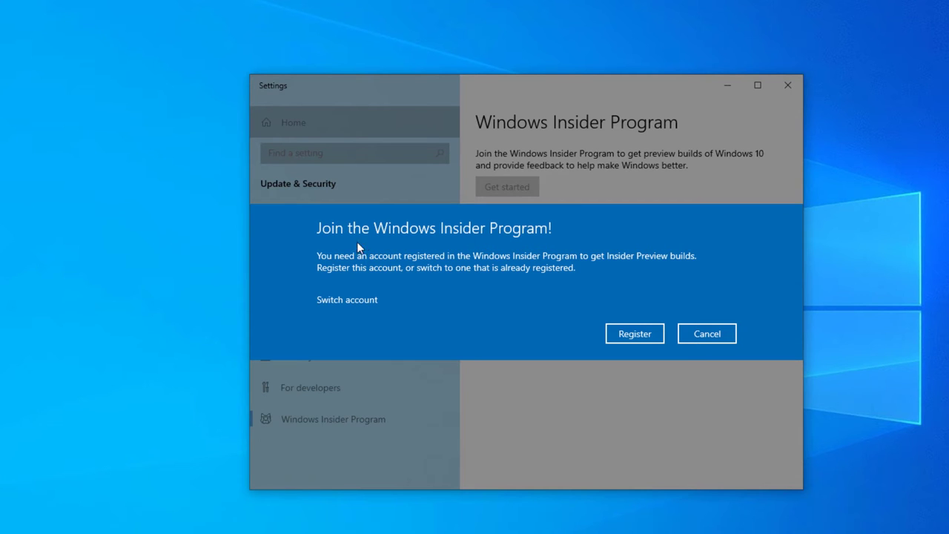
mouse_move(361, 276)
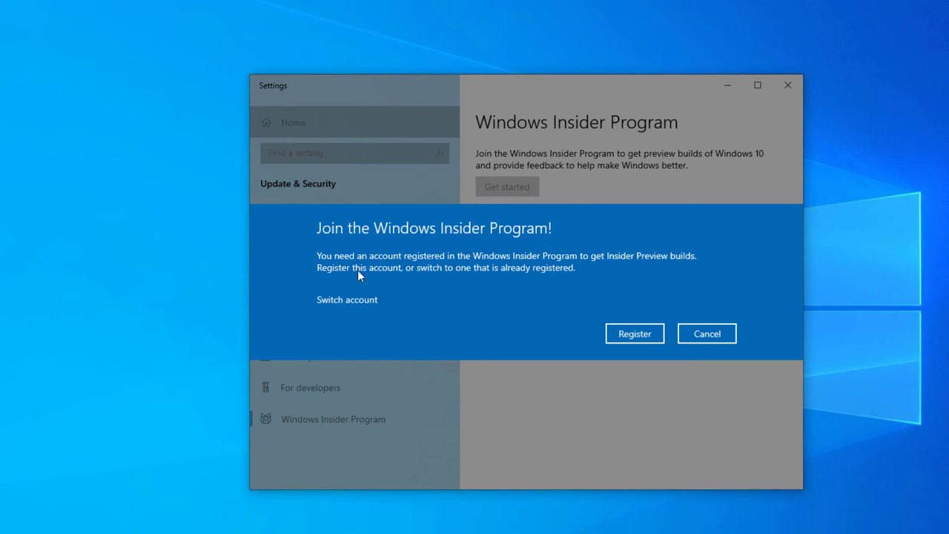
mouse_move(564, 264)
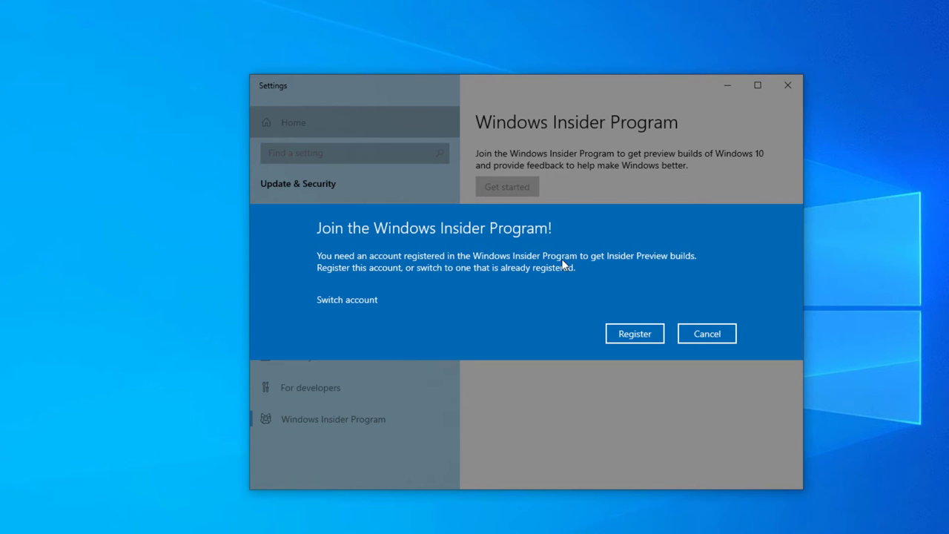
mouse_move(331, 306)
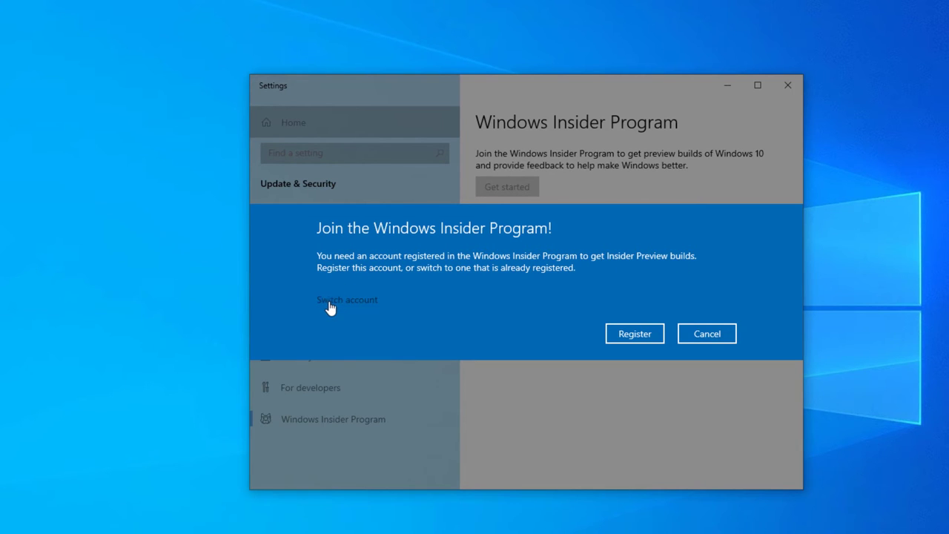
mouse_move(580, 289)
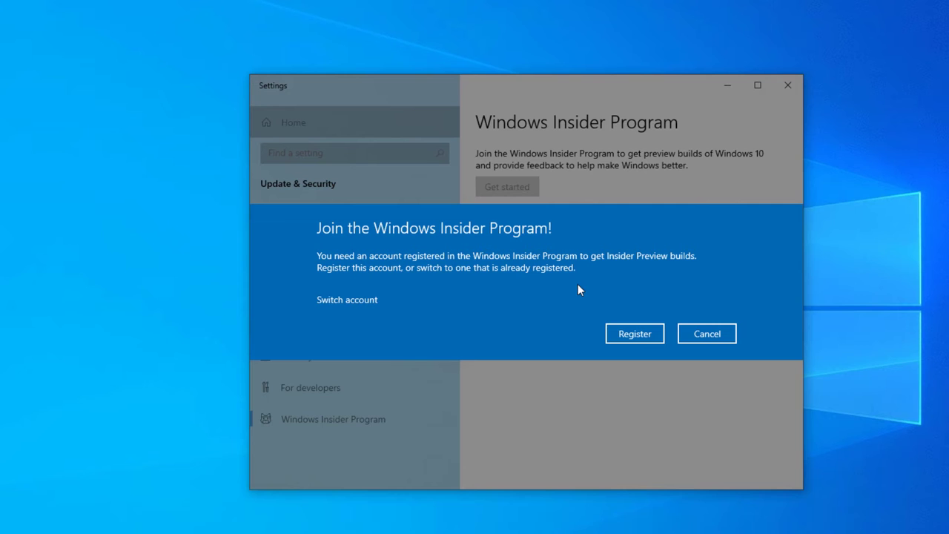
mouse_move(546, 283)
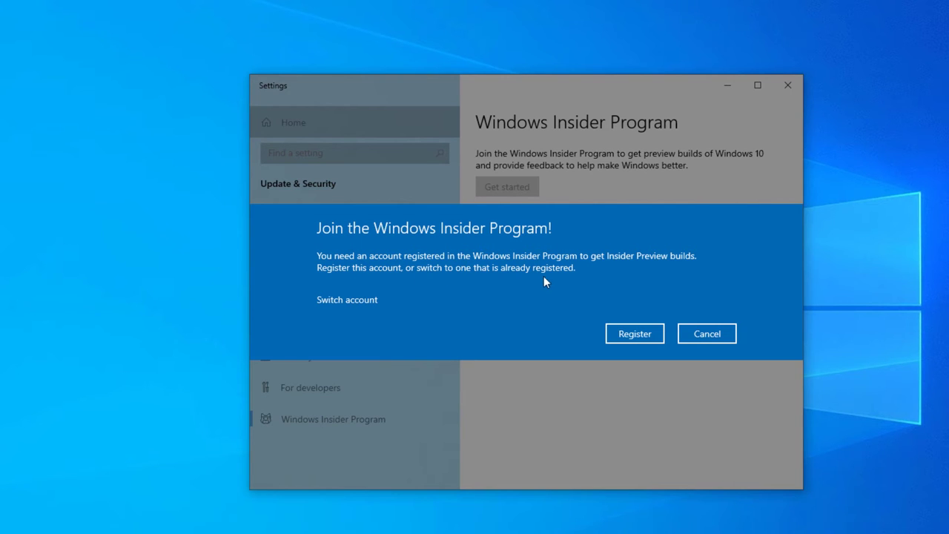
Step: Register the account, accept the Insider agreement, and dismiss the confirmation
click(634, 334)
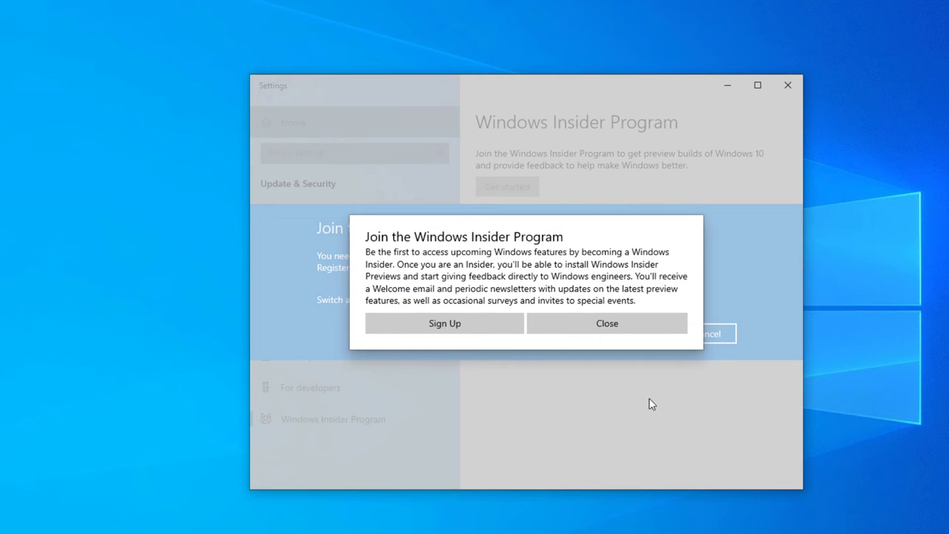
mouse_move(377, 245)
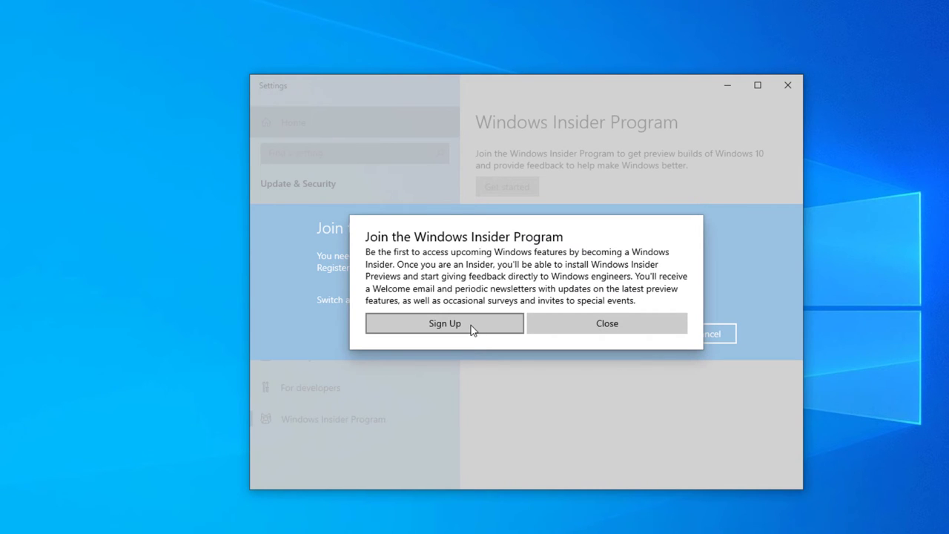
click(444, 322)
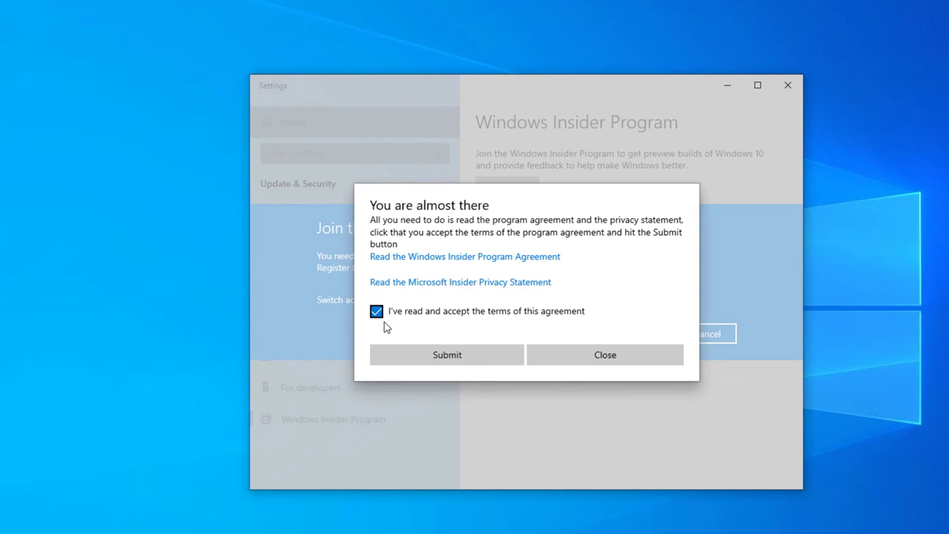
click(447, 355)
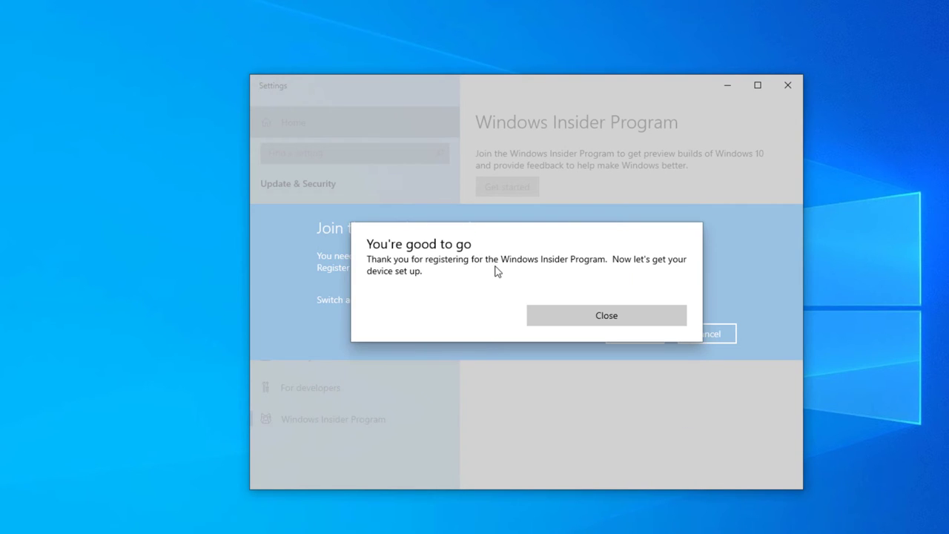
click(605, 315)
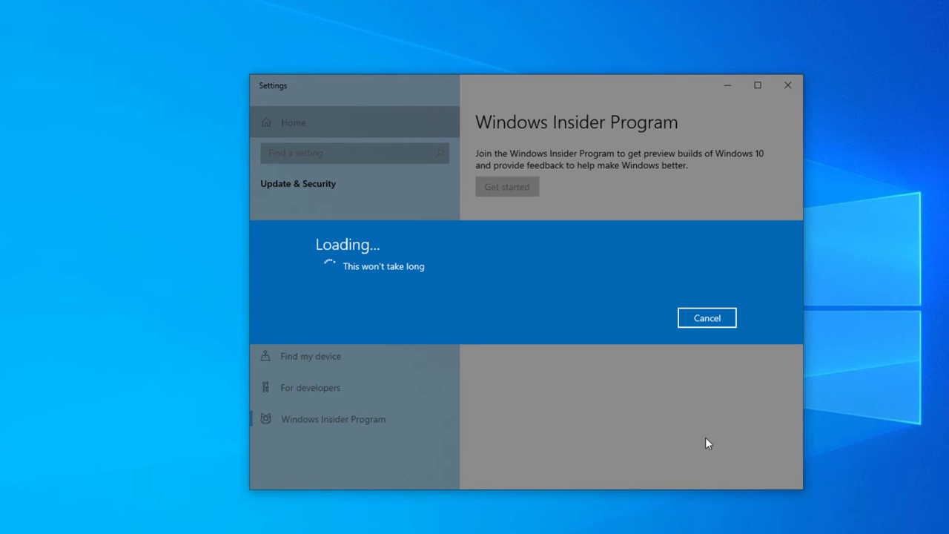
mouse_move(378, 269)
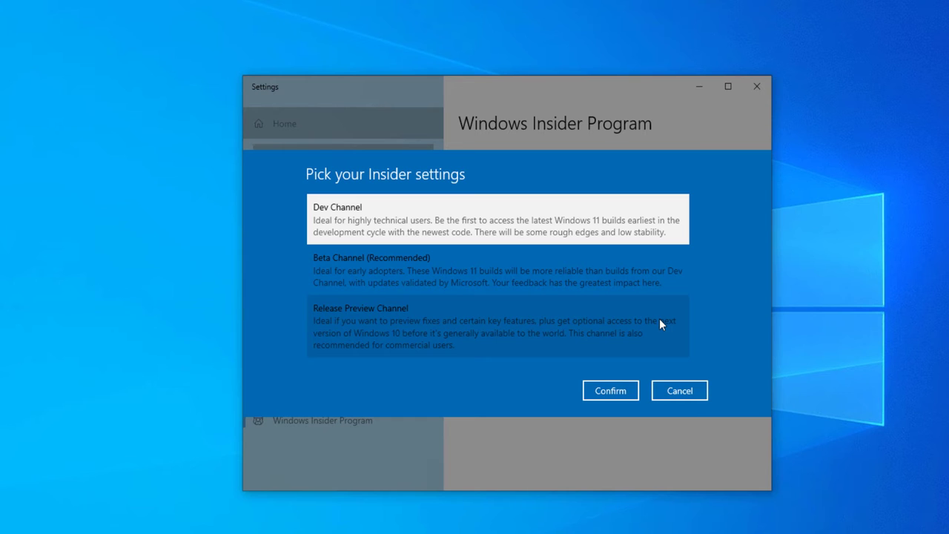
mouse_move(671, 406)
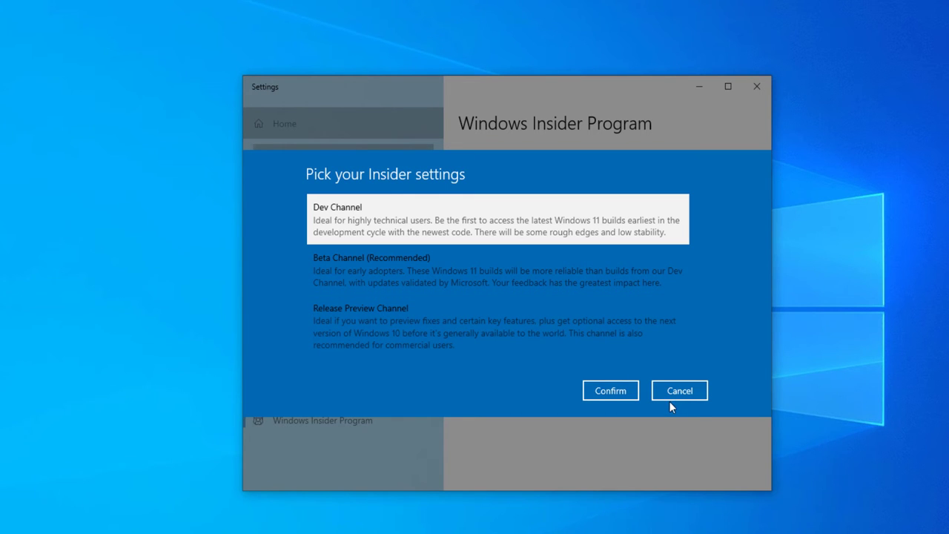
Step: Select Beta Channel (Recommended), confirm it, and accept the data-collection terms
click(497, 326)
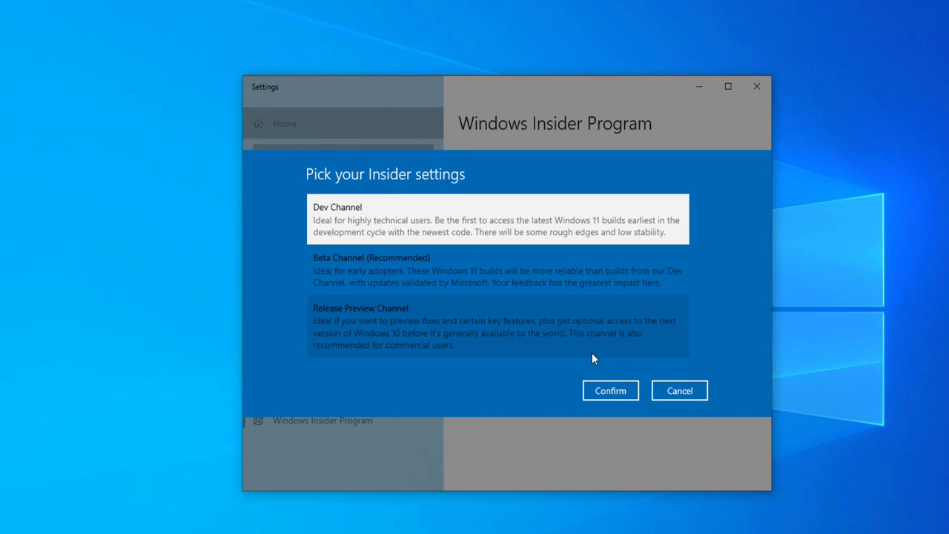
mouse_move(516, 482)
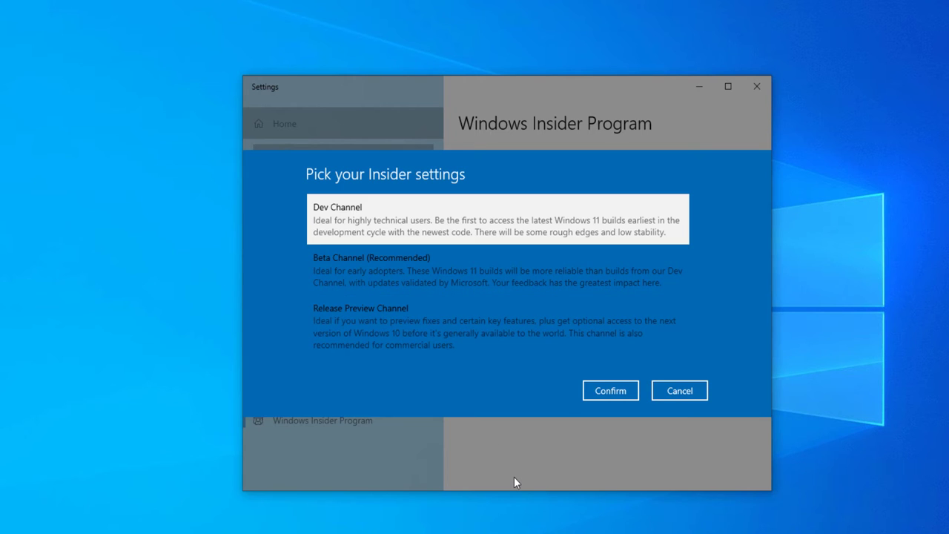
mouse_move(411, 434)
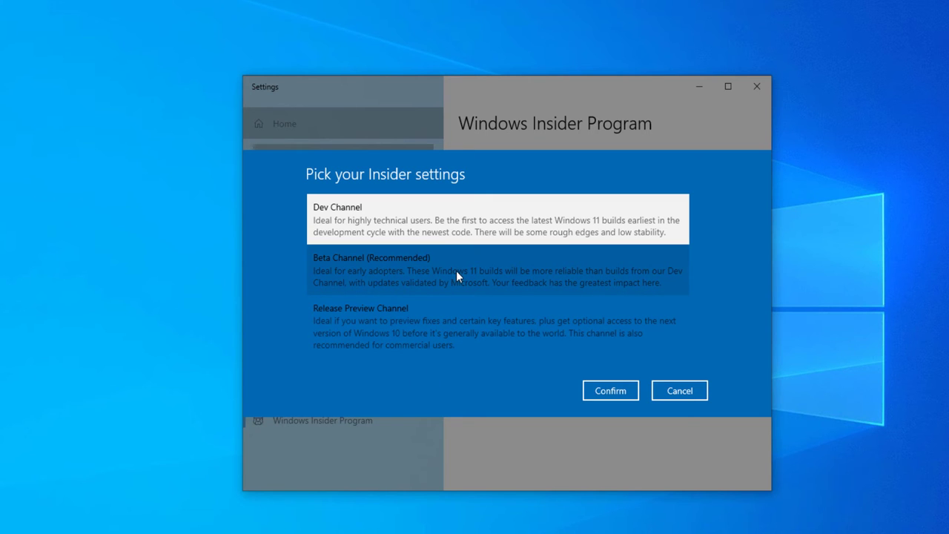
click(497, 269)
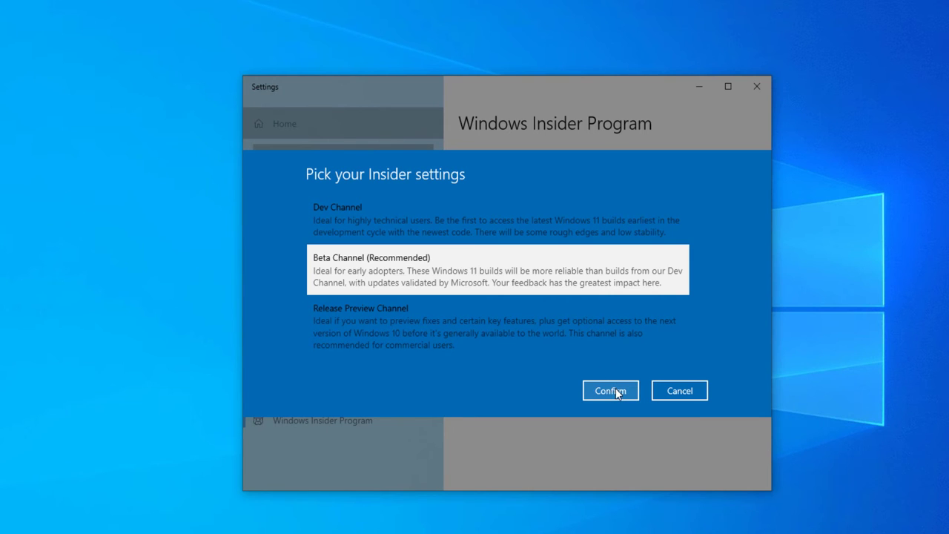
click(610, 390)
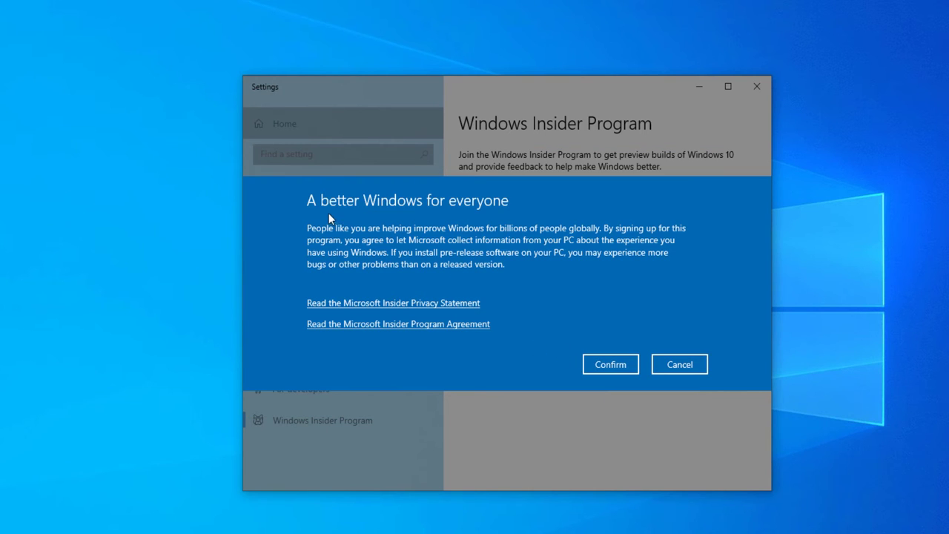
click(610, 364)
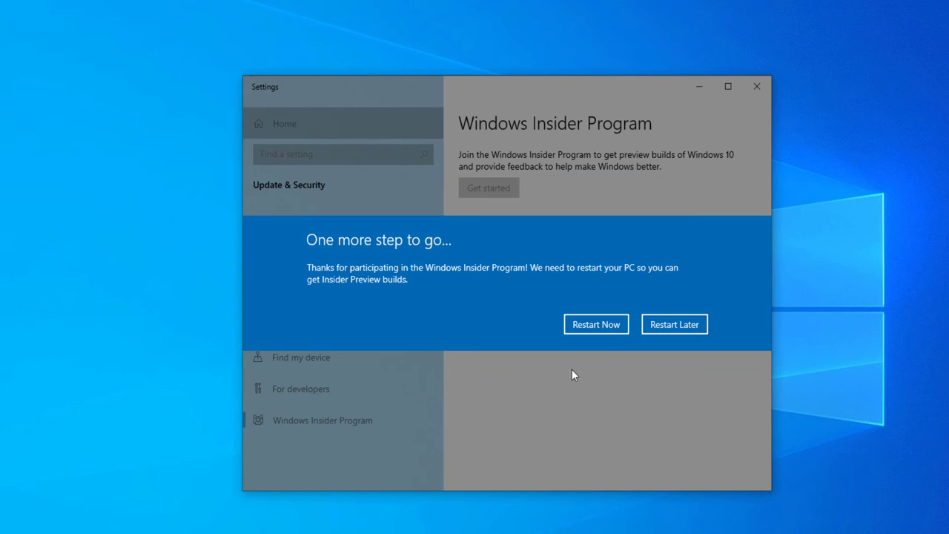
mouse_move(674, 324)
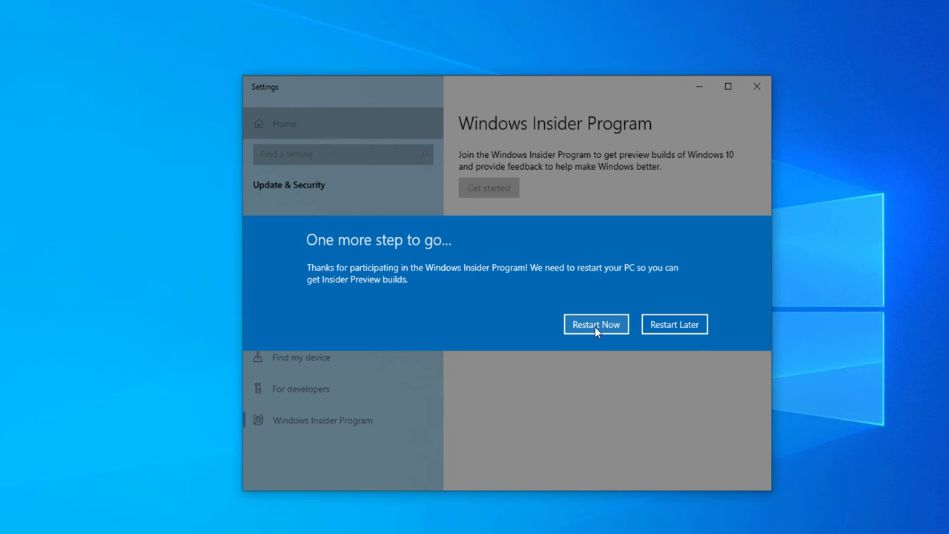
Step: Restart the PC, then search Windows for "update"
click(596, 324)
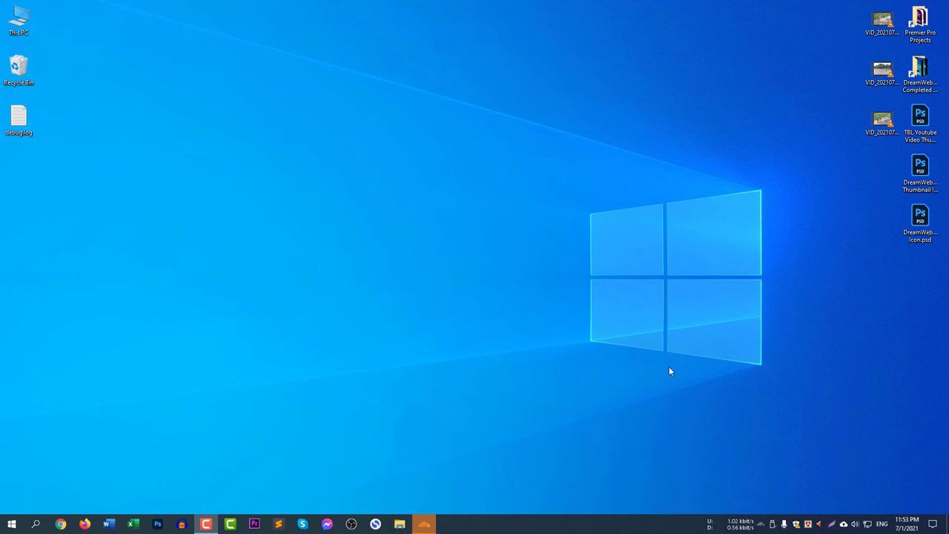
mouse_move(36, 524)
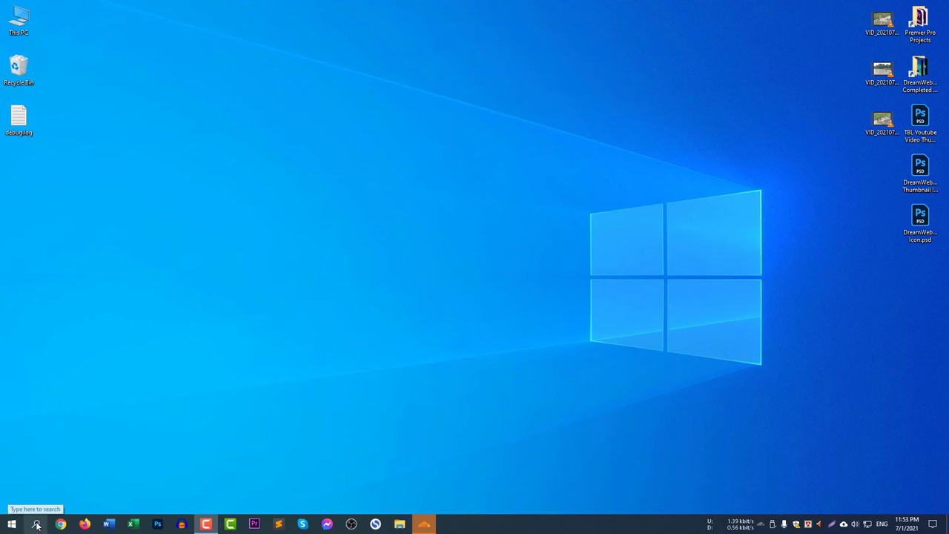
click(34, 523)
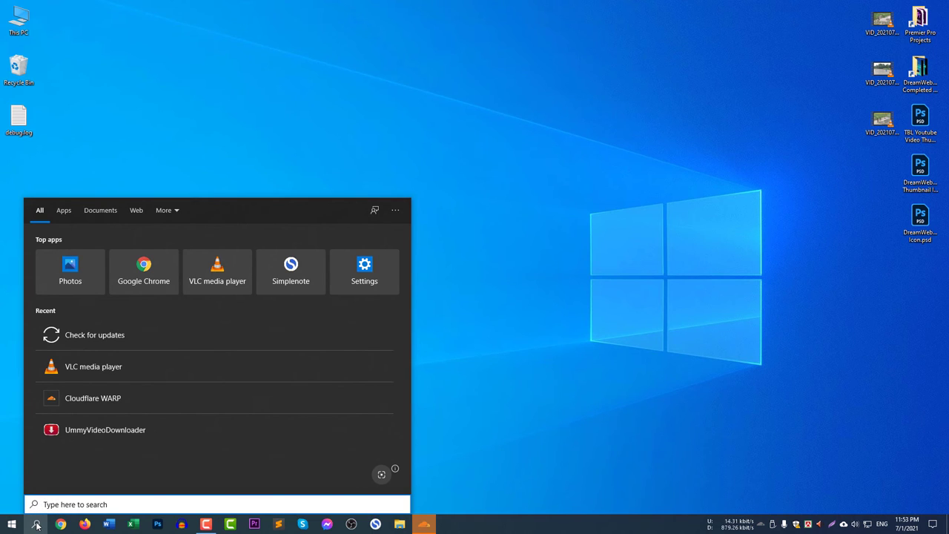
text(update)
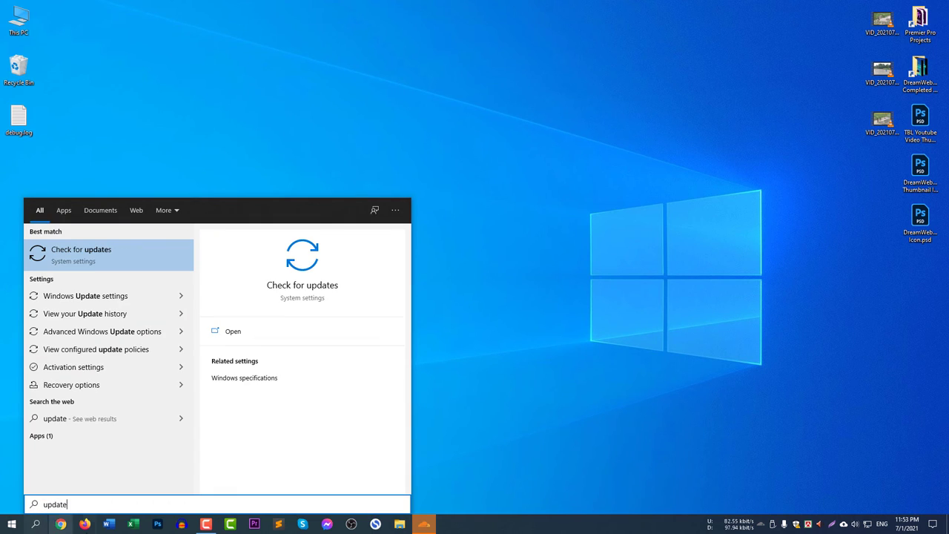
mouse_move(119, 256)
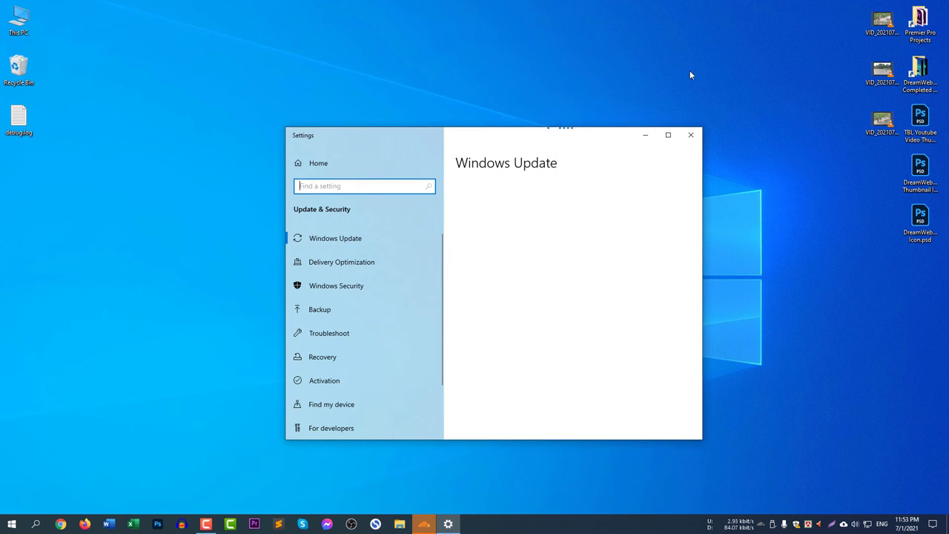
Step: Open Windows Update from the Check for updates search result
click(334, 238)
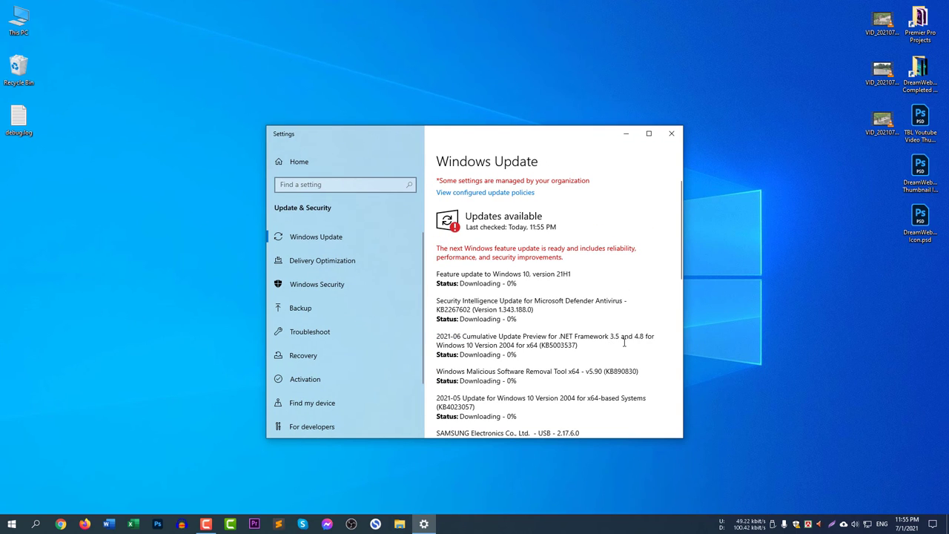
mouse_move(584, 329)
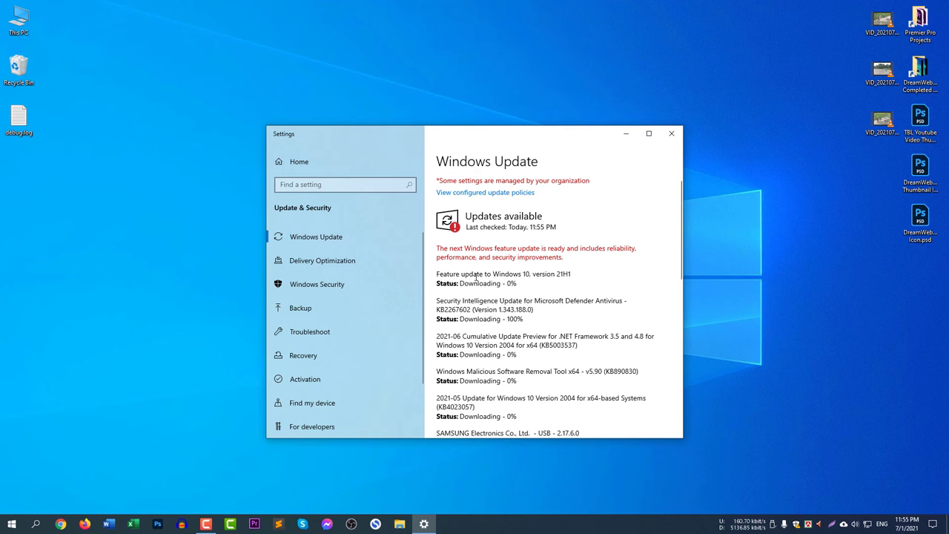
mouse_move(650, 367)
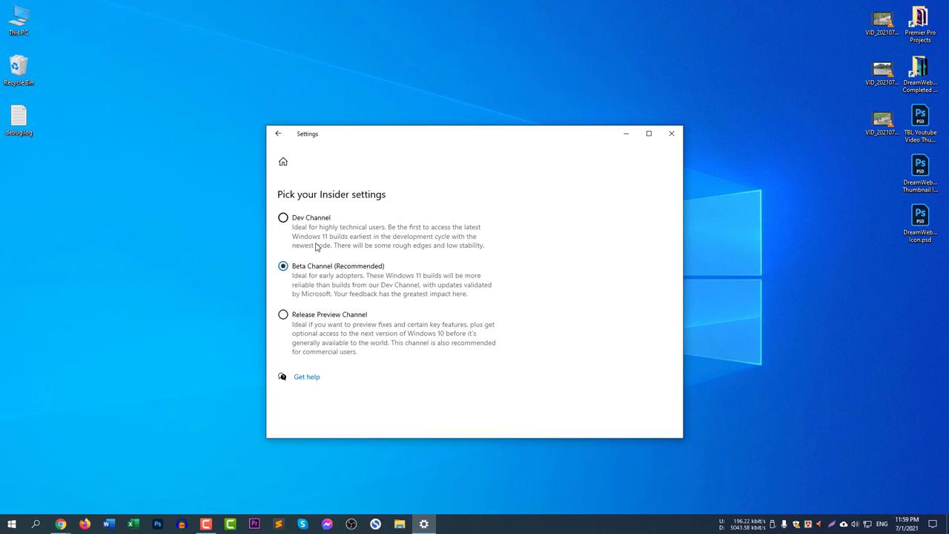
Step: Select Dev Channel and go back to the Windows Insider Program page
click(283, 217)
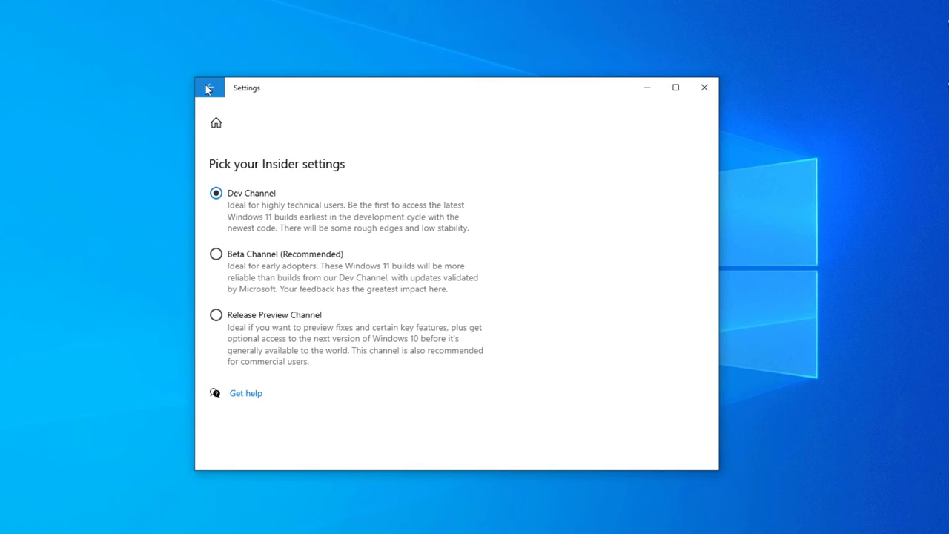
click(208, 87)
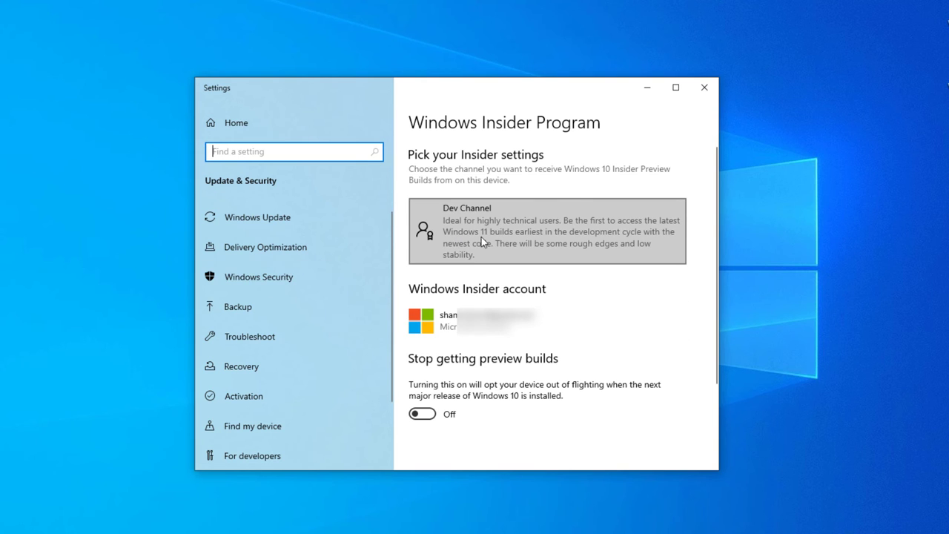
mouse_move(304, 246)
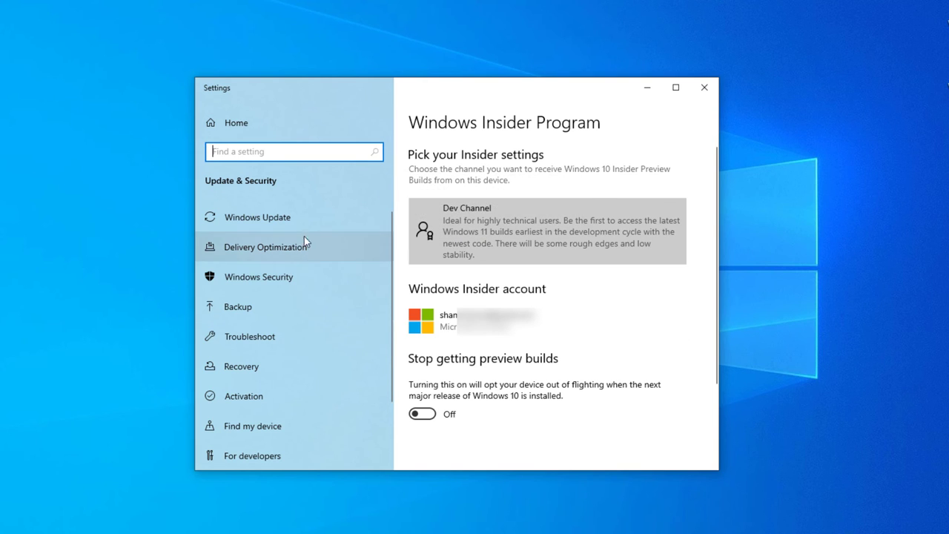
Step: Open Windows Update and highlight the Windows 11 Insider Preview 10.0.22000.51 entry
click(256, 216)
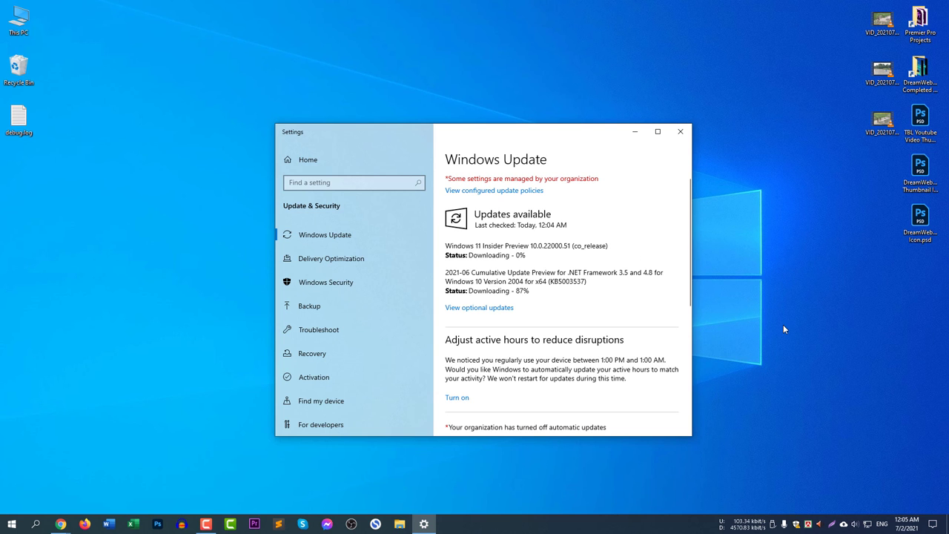
mouse_move(646, 265)
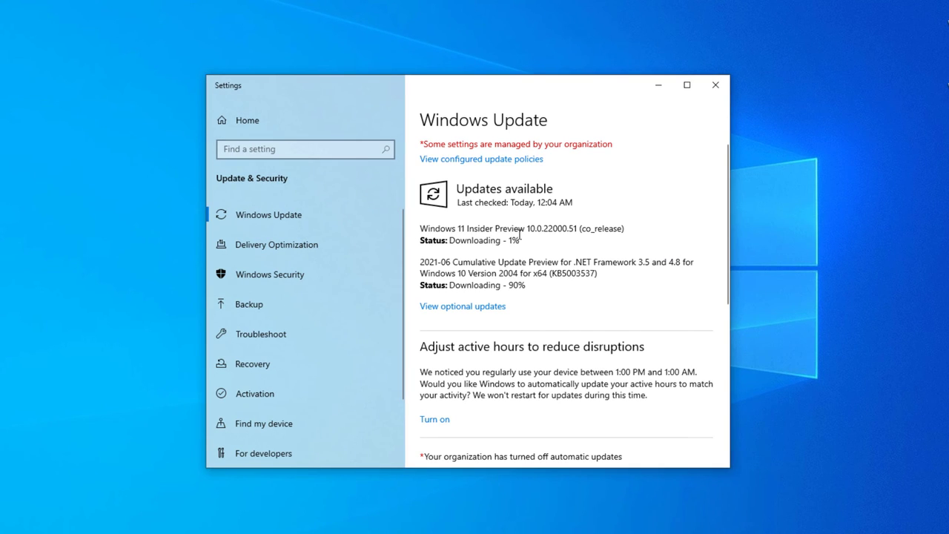
mouse_move(528, 238)
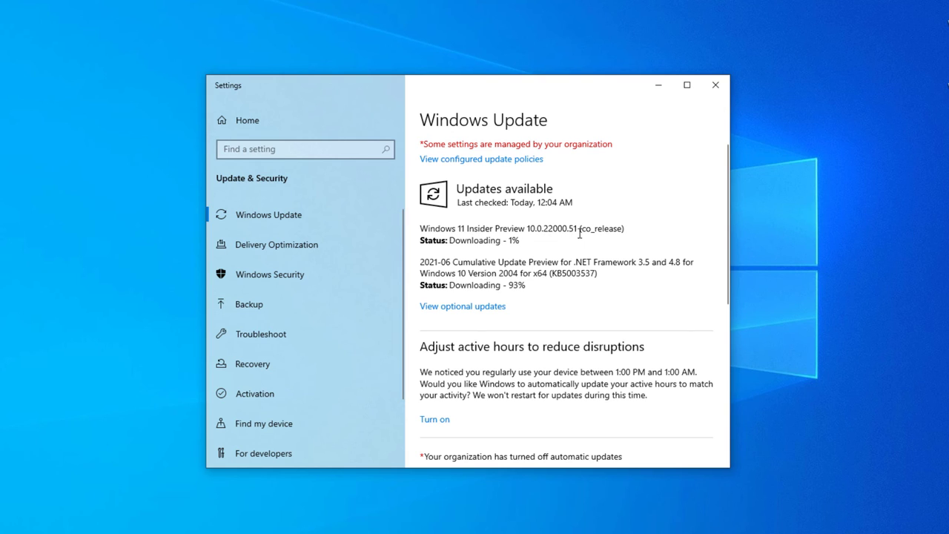
double_click(449, 228)
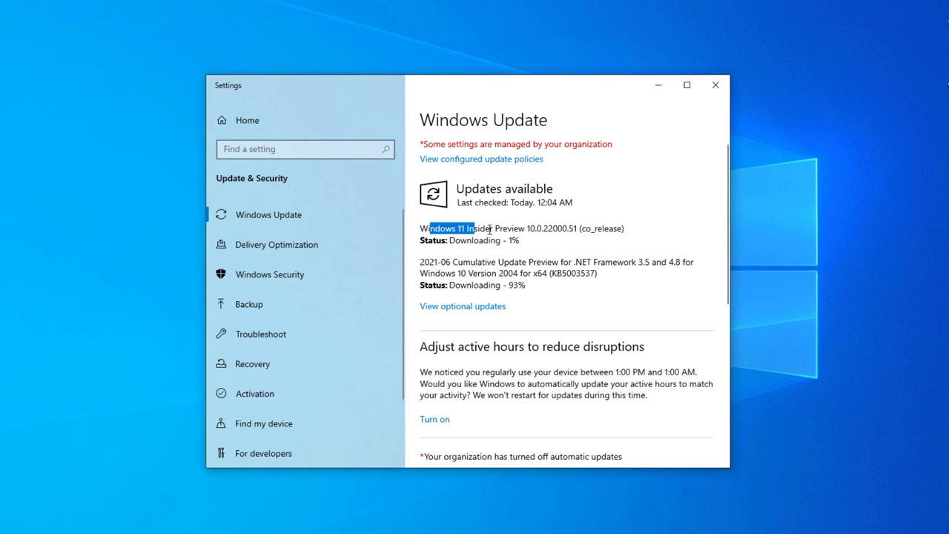